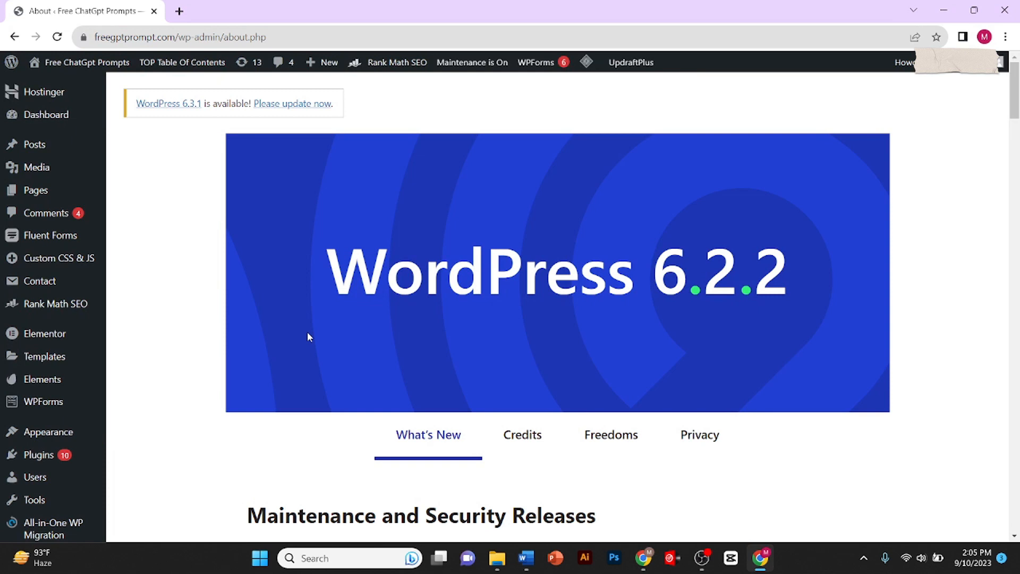
mouse_move(608, 276)
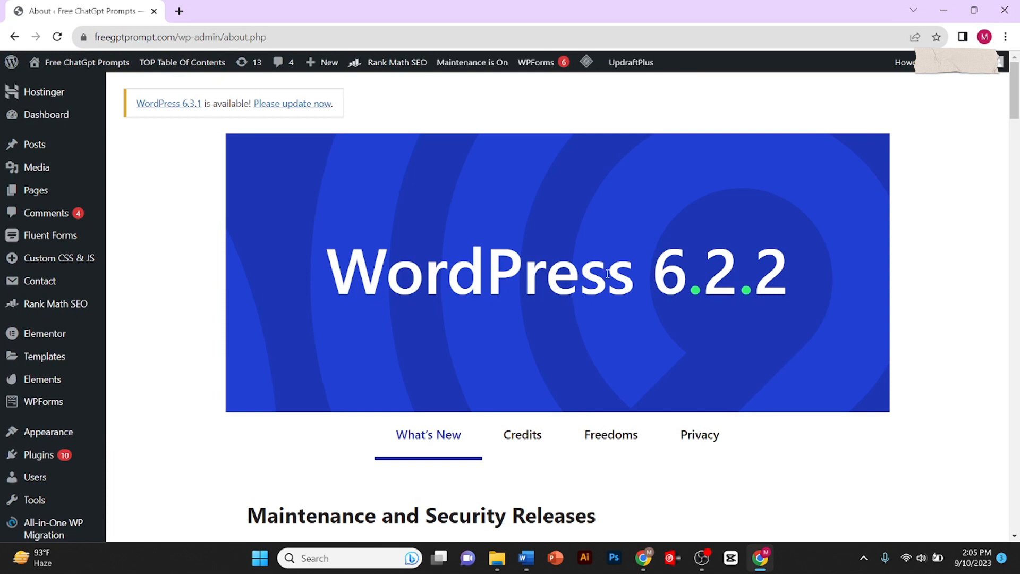
mouse_move(150, 364)
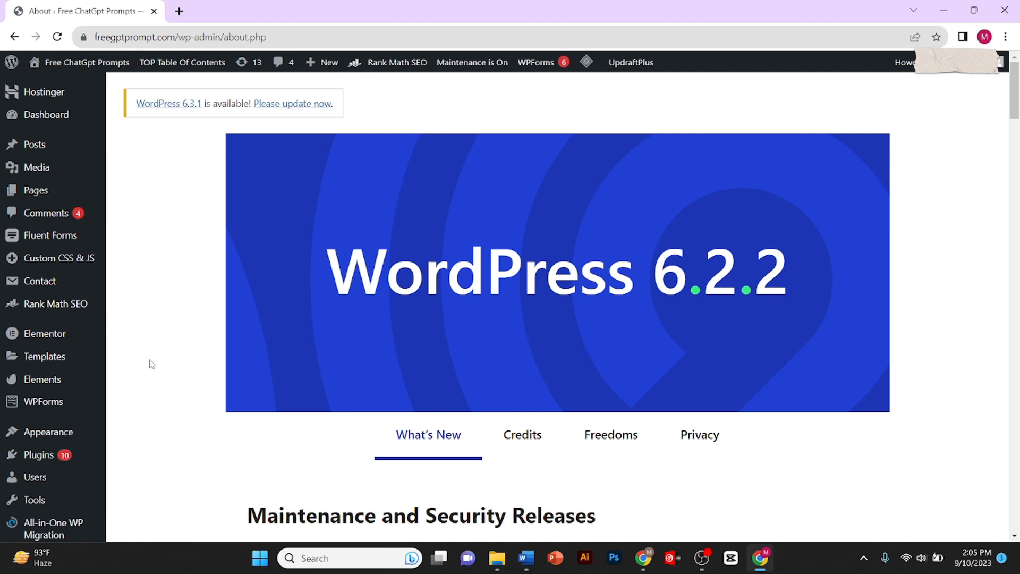
mouse_move(60, 443)
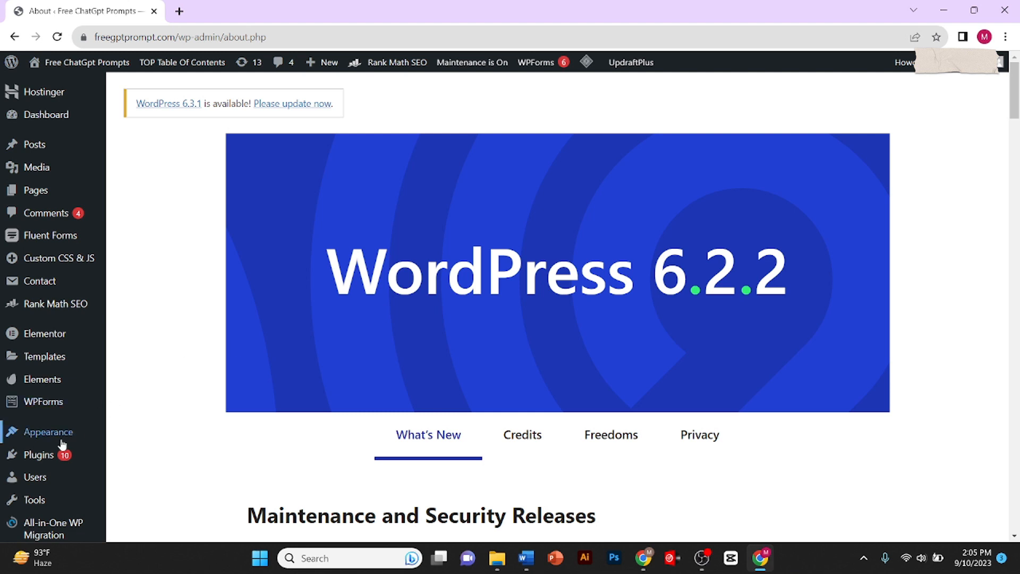
mouse_move(37, 455)
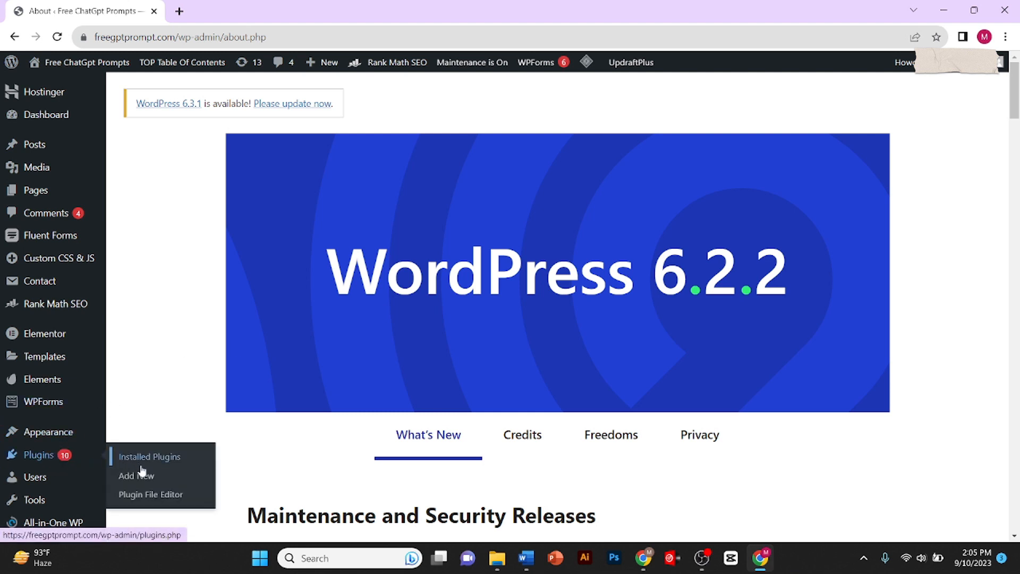
Search the Add New plugins directory for "site kit".
click(136, 476)
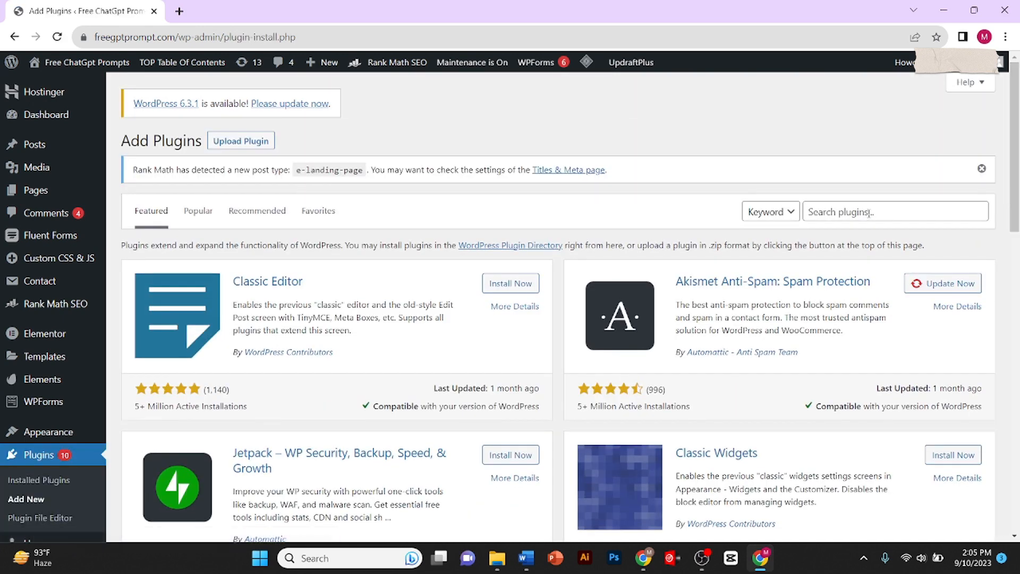
click(896, 211)
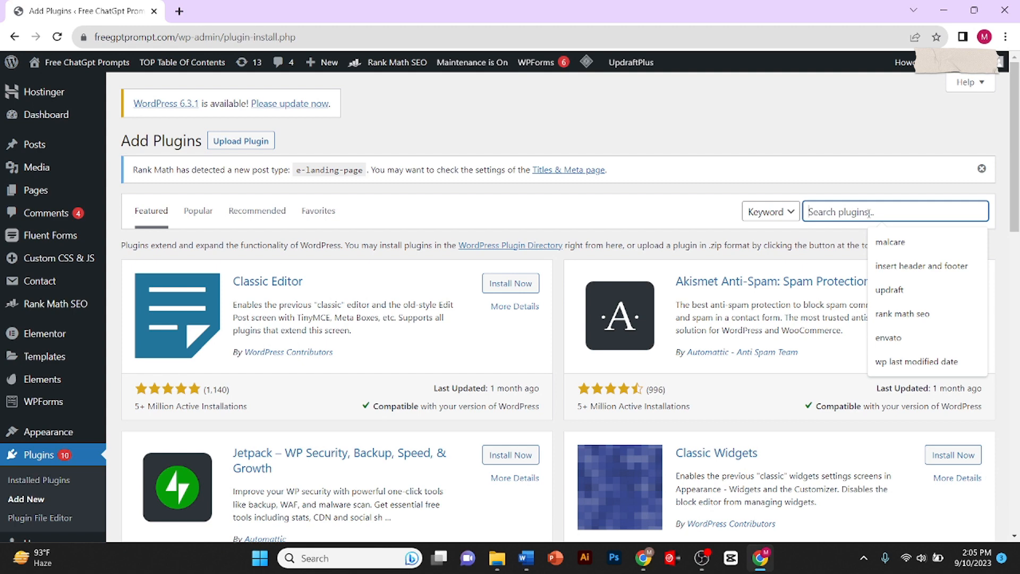
text(site kit)
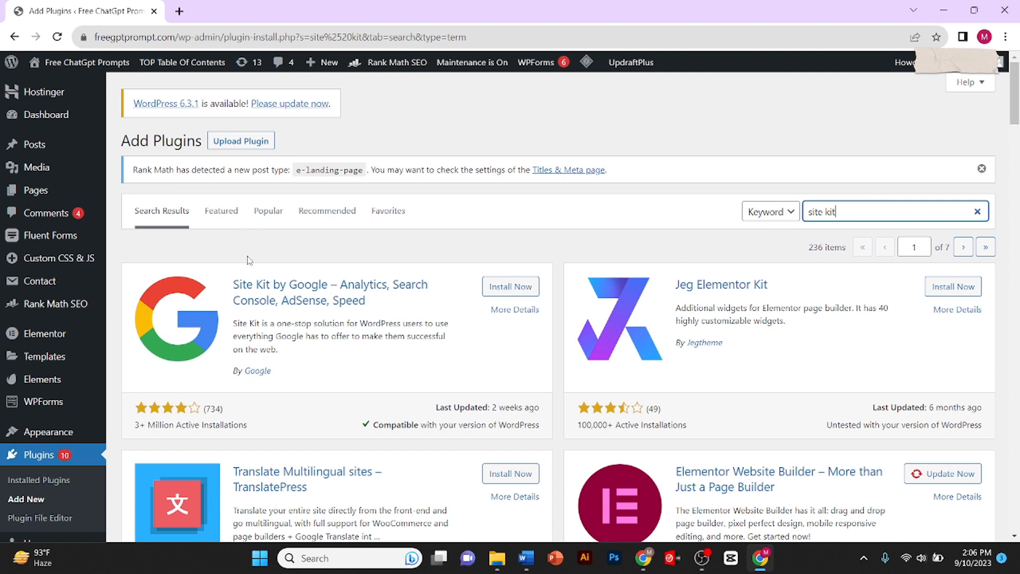
mouse_move(239, 297)
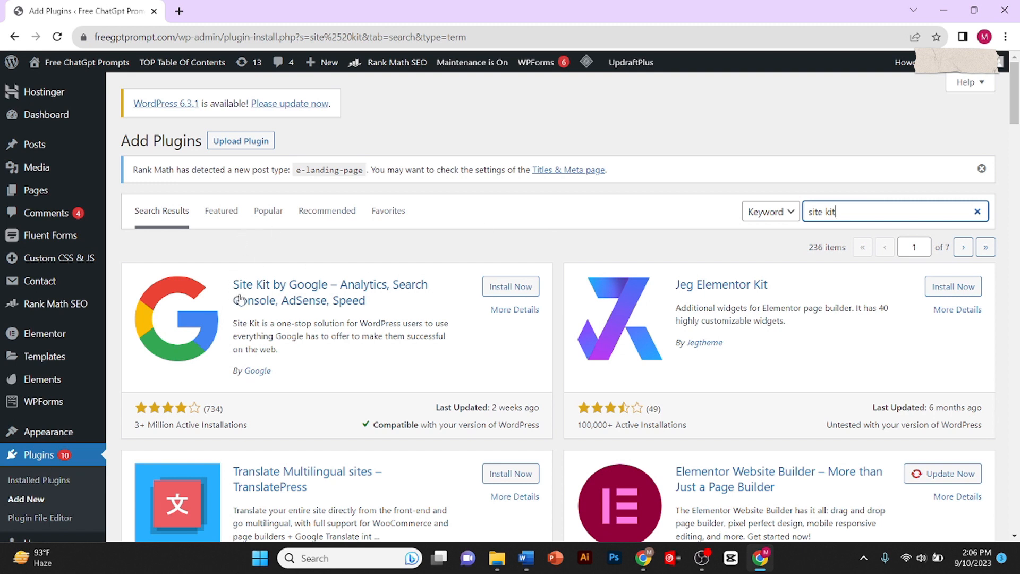
Install Site Kit by Google, then view and close its plugin details.
click(510, 286)
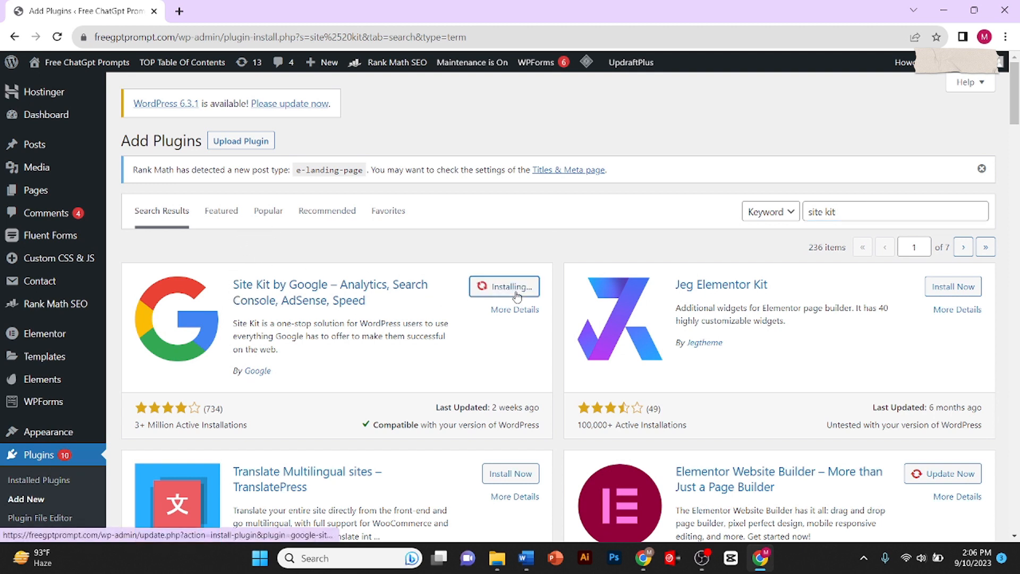
click(515, 309)
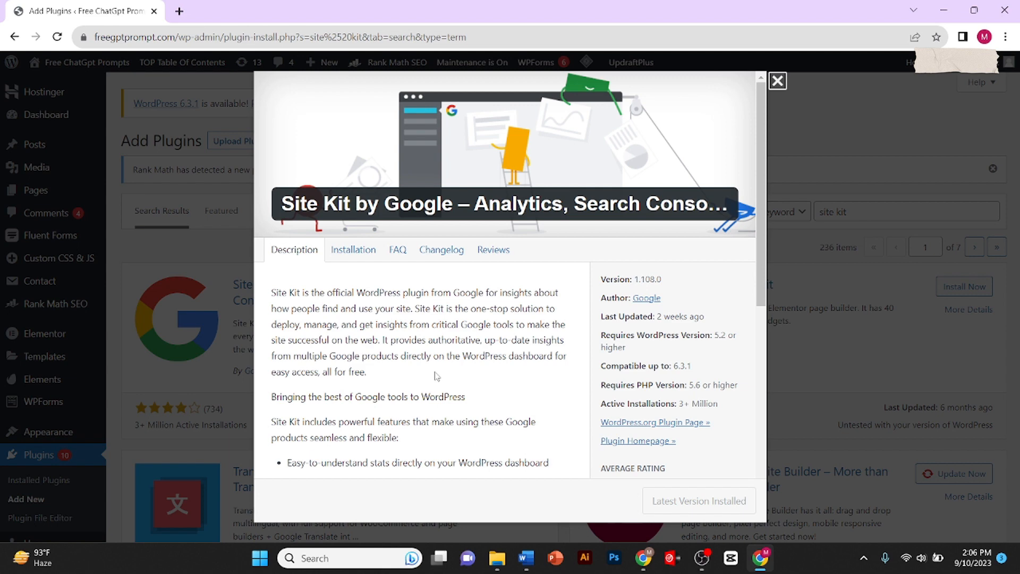
click(778, 80)
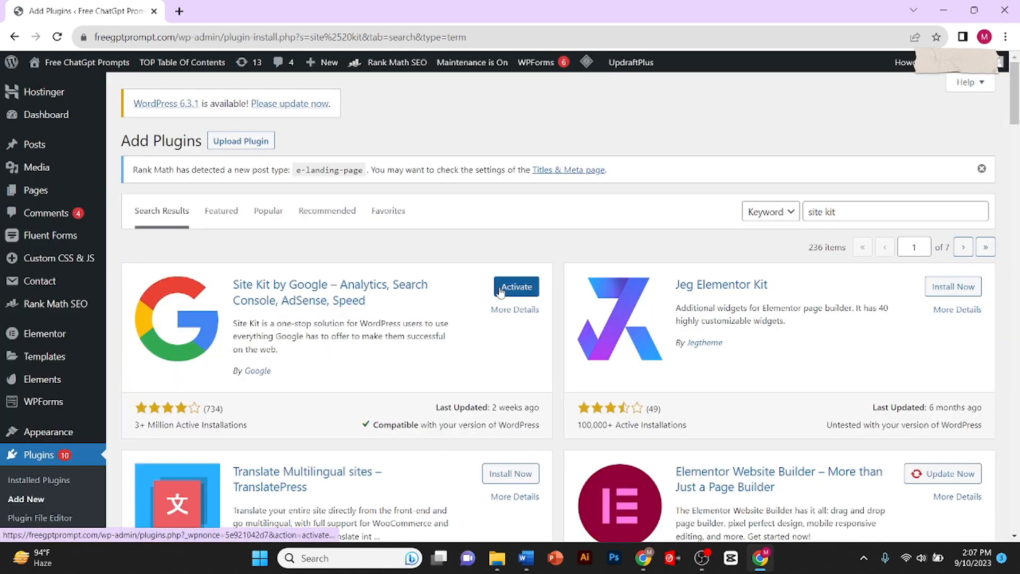
Activate the installed Site Kit by Google plugin card.
click(516, 286)
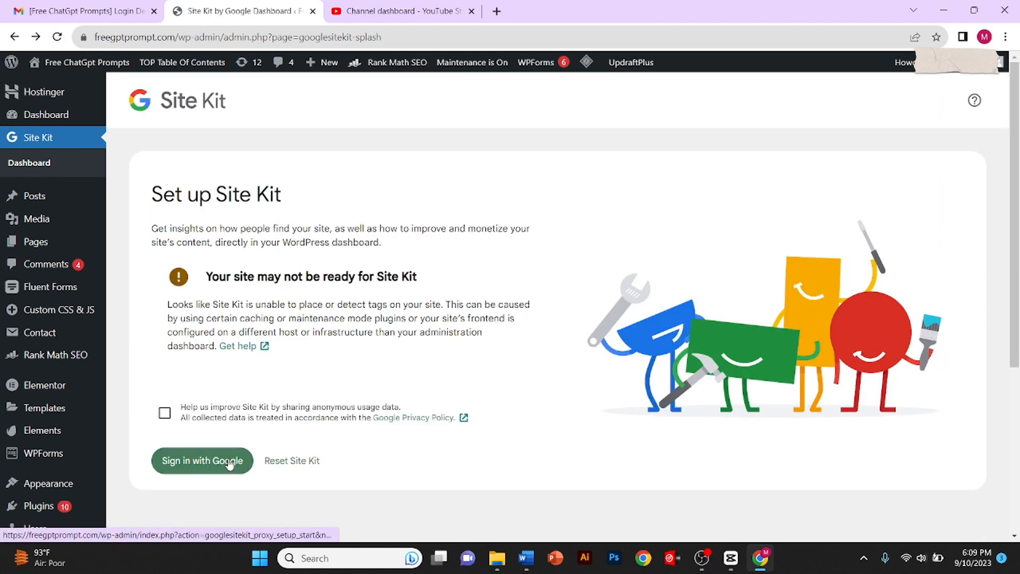
Sign in with Google, verify site ownership, and set up Google Analytics.
click(202, 461)
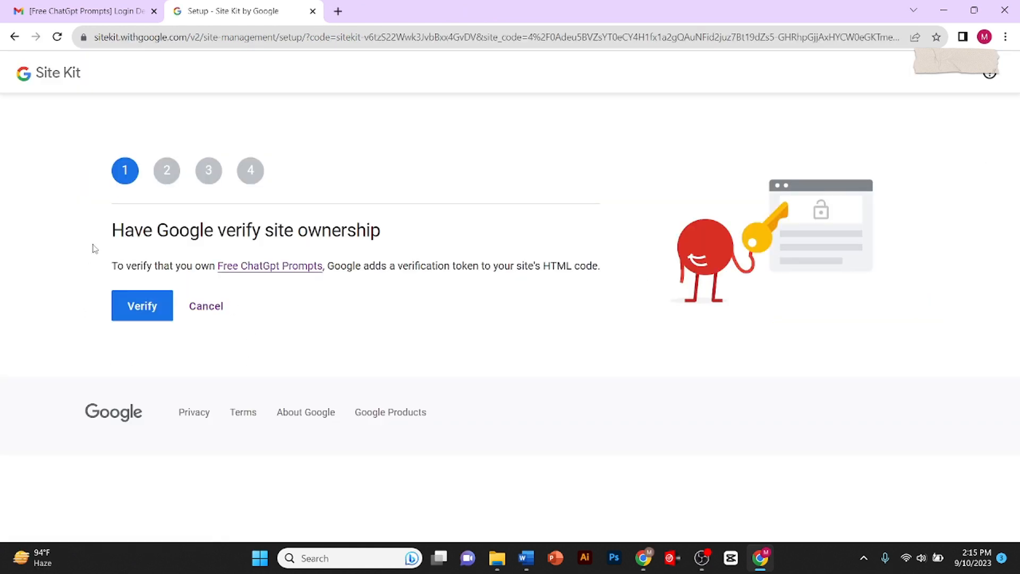
click(142, 305)
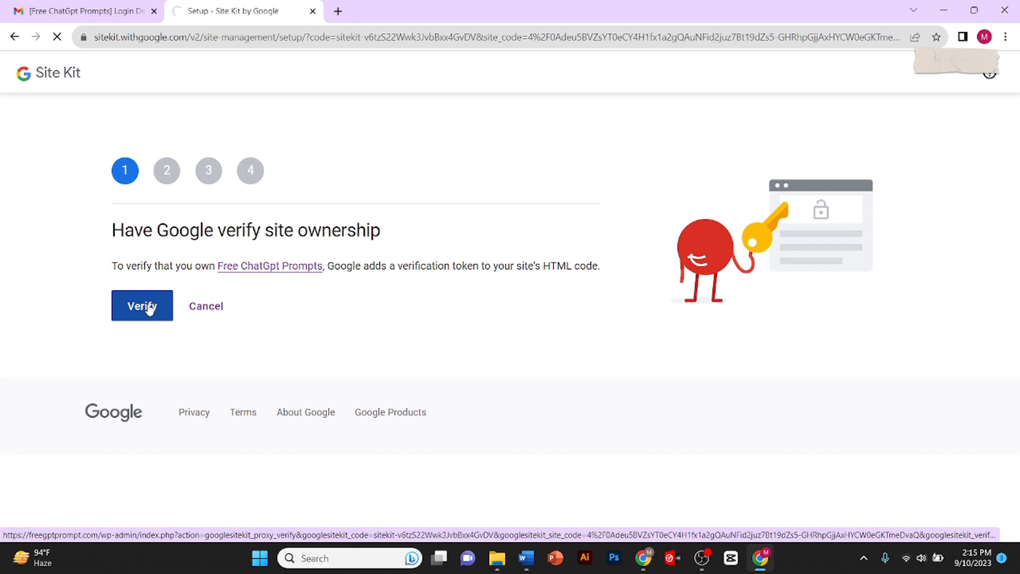
click(142, 306)
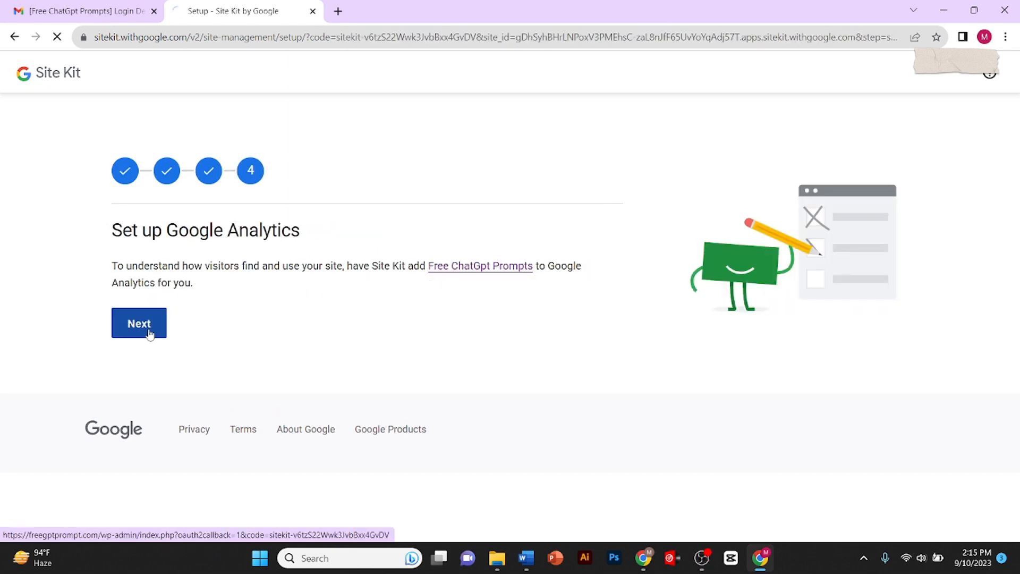
click(139, 323)
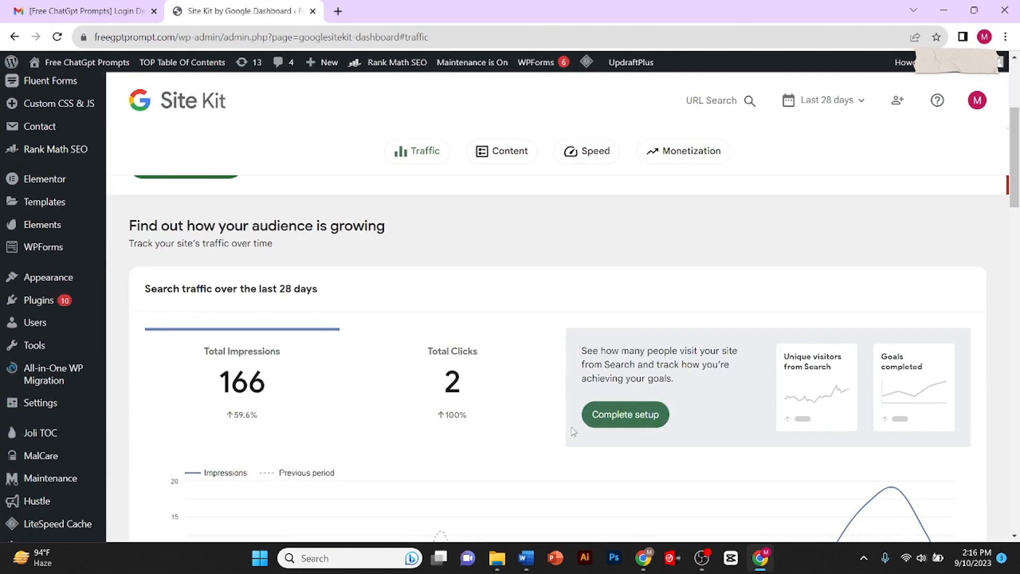
scroll(down, 3)
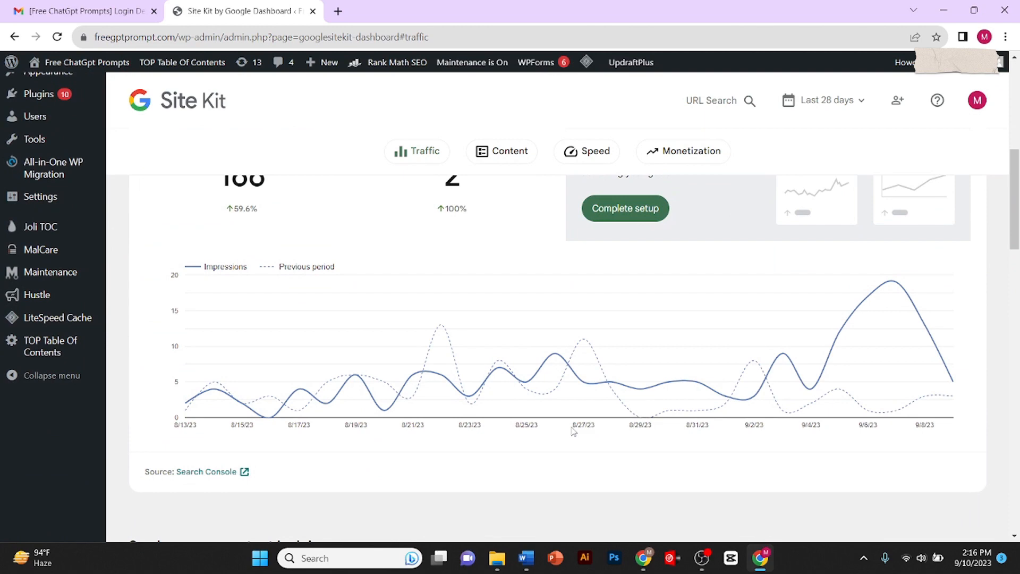
click(502, 151)
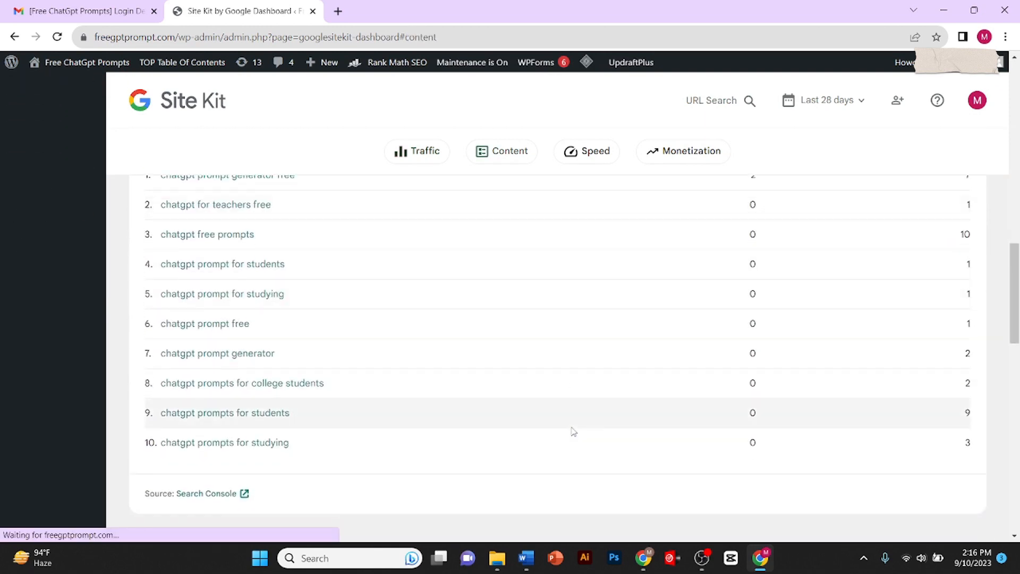
scroll(up, 3)
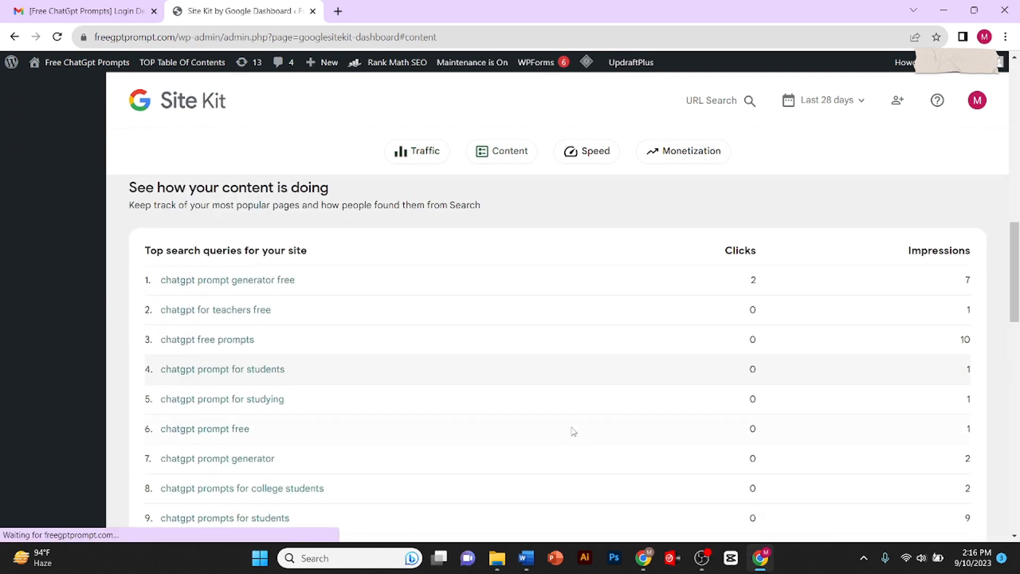
click(586, 152)
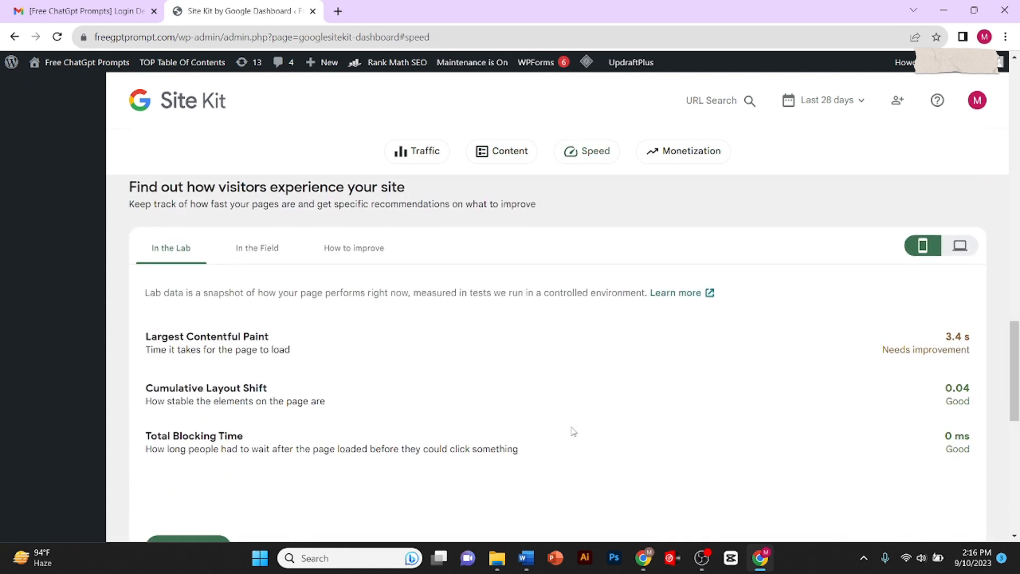
click(417, 151)
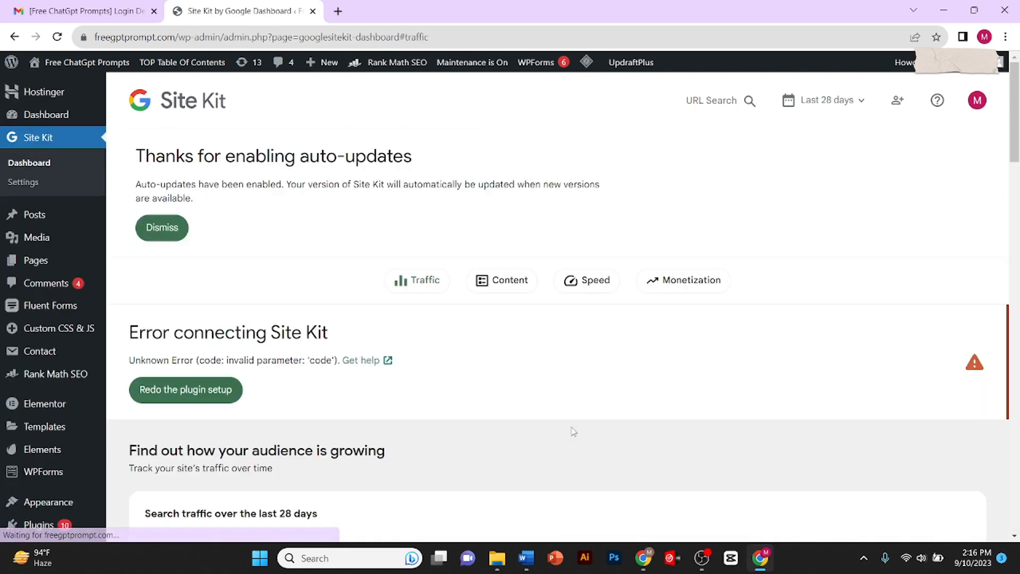